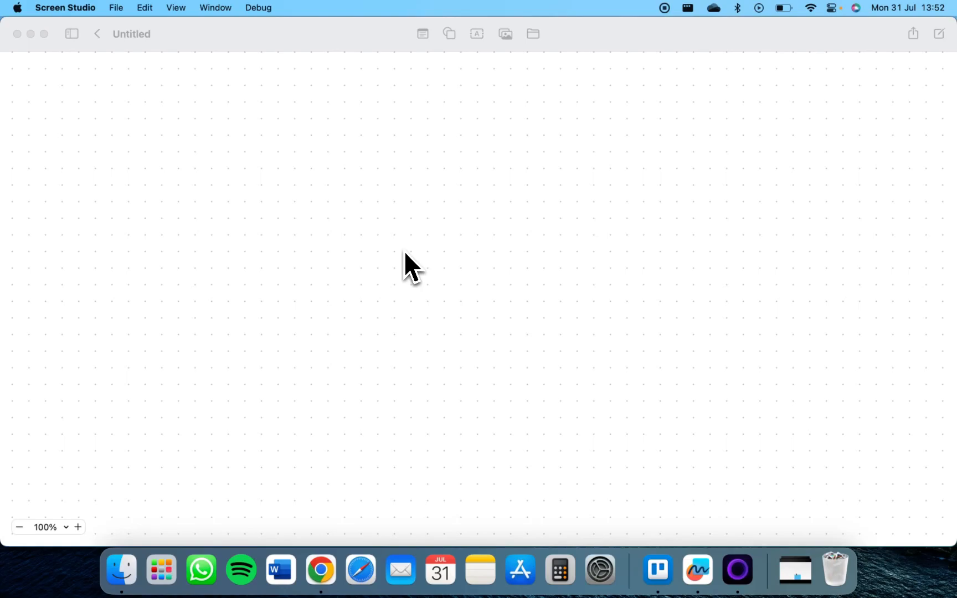
Step: Add a blue square shape to the empty board from the Shapes tool
click(463, 60)
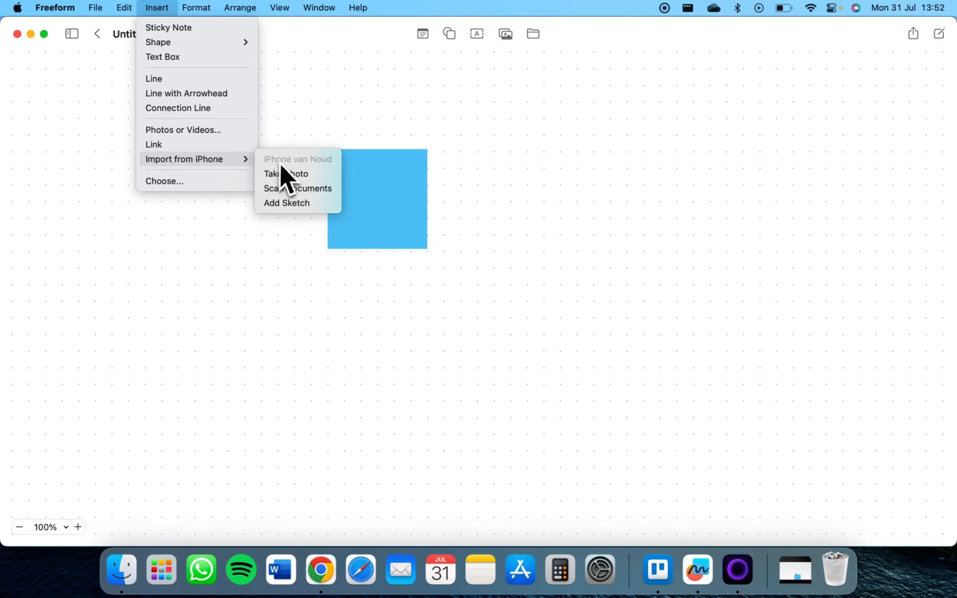
Step: Request a sketch from the paired iPhone via Insert > Import from iPhone > Add Sketch
click(286, 203)
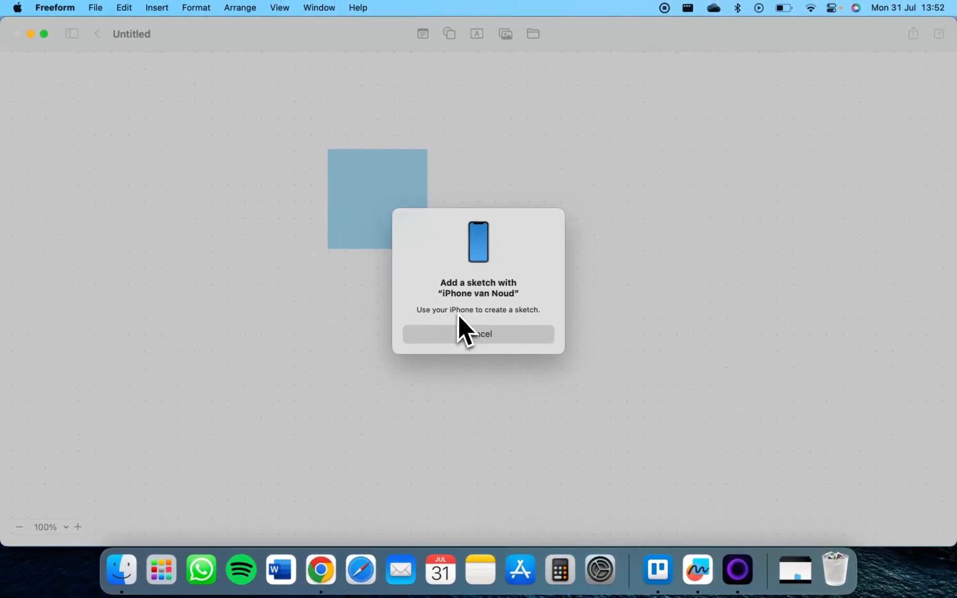
mouse_move(381, 315)
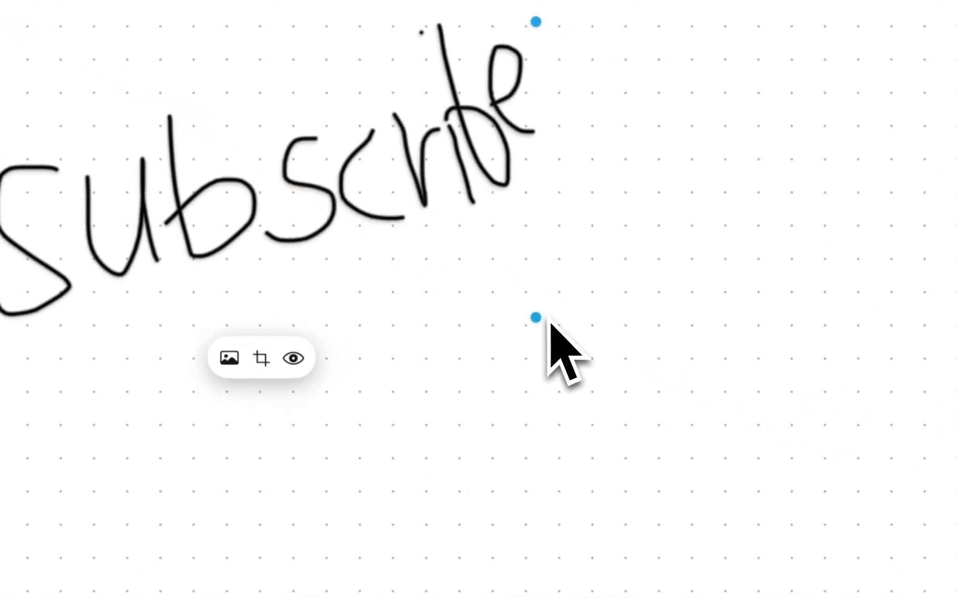
Step: Resize the handwritten 'Subscribe' sketch by its selection handle
drag(535, 317, 541, 304)
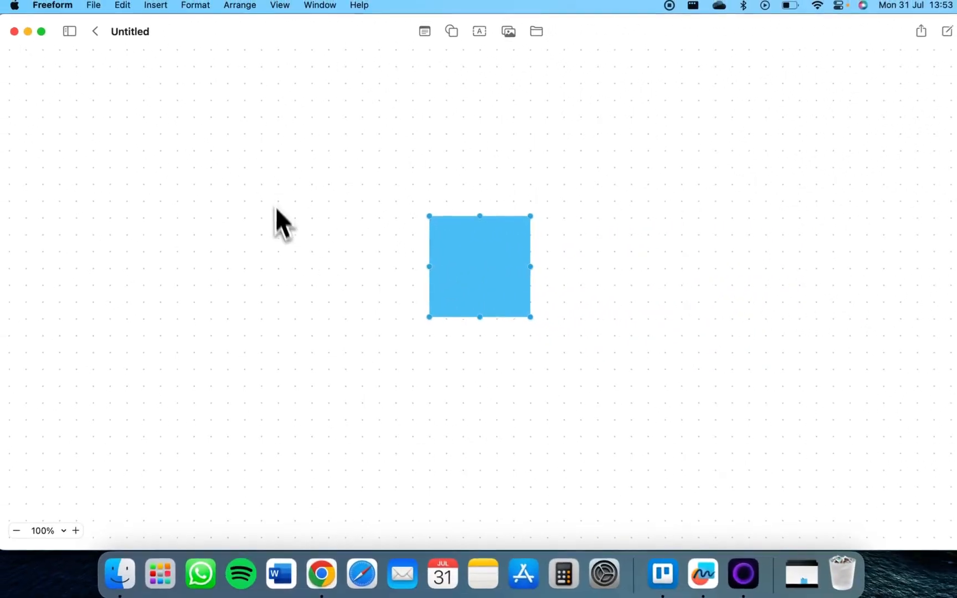
Step: Delete the blue square, leaving the board empty
key(Delete)
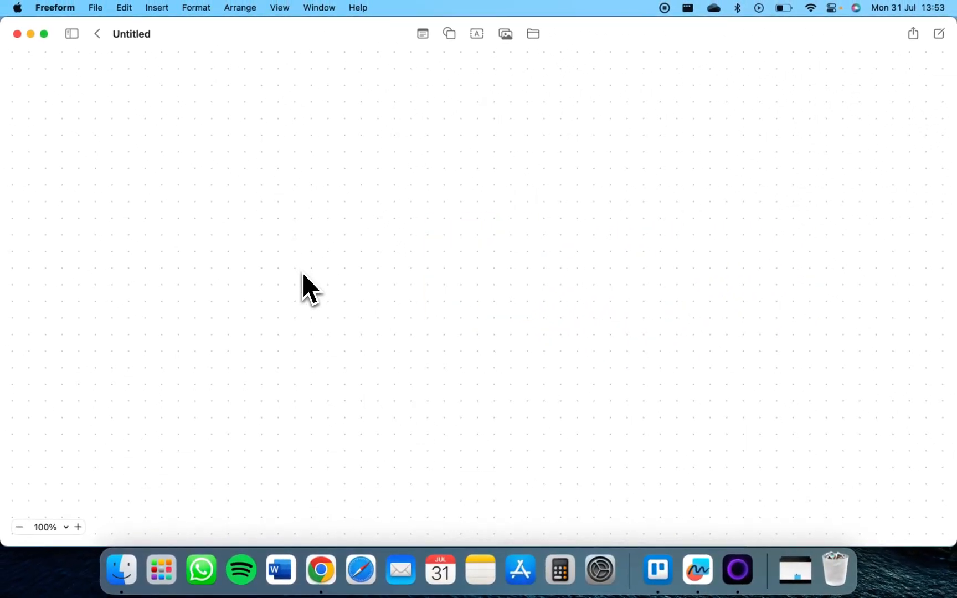